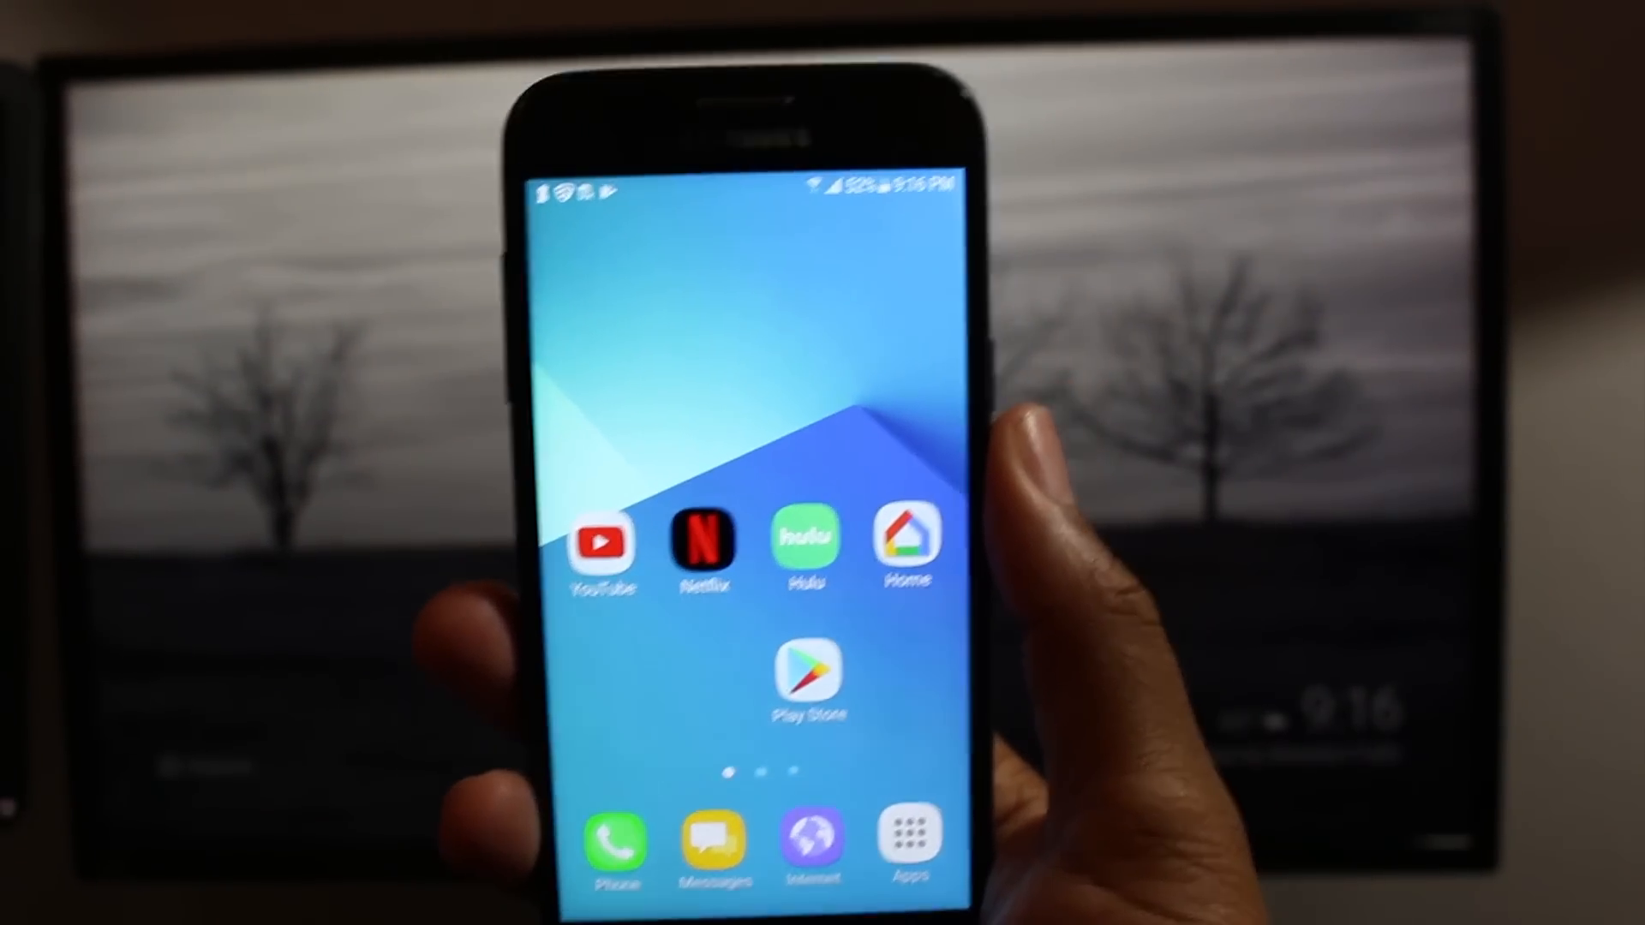
# Launch Google Home from its Google Play Store listing
pyautogui.click(906, 545)
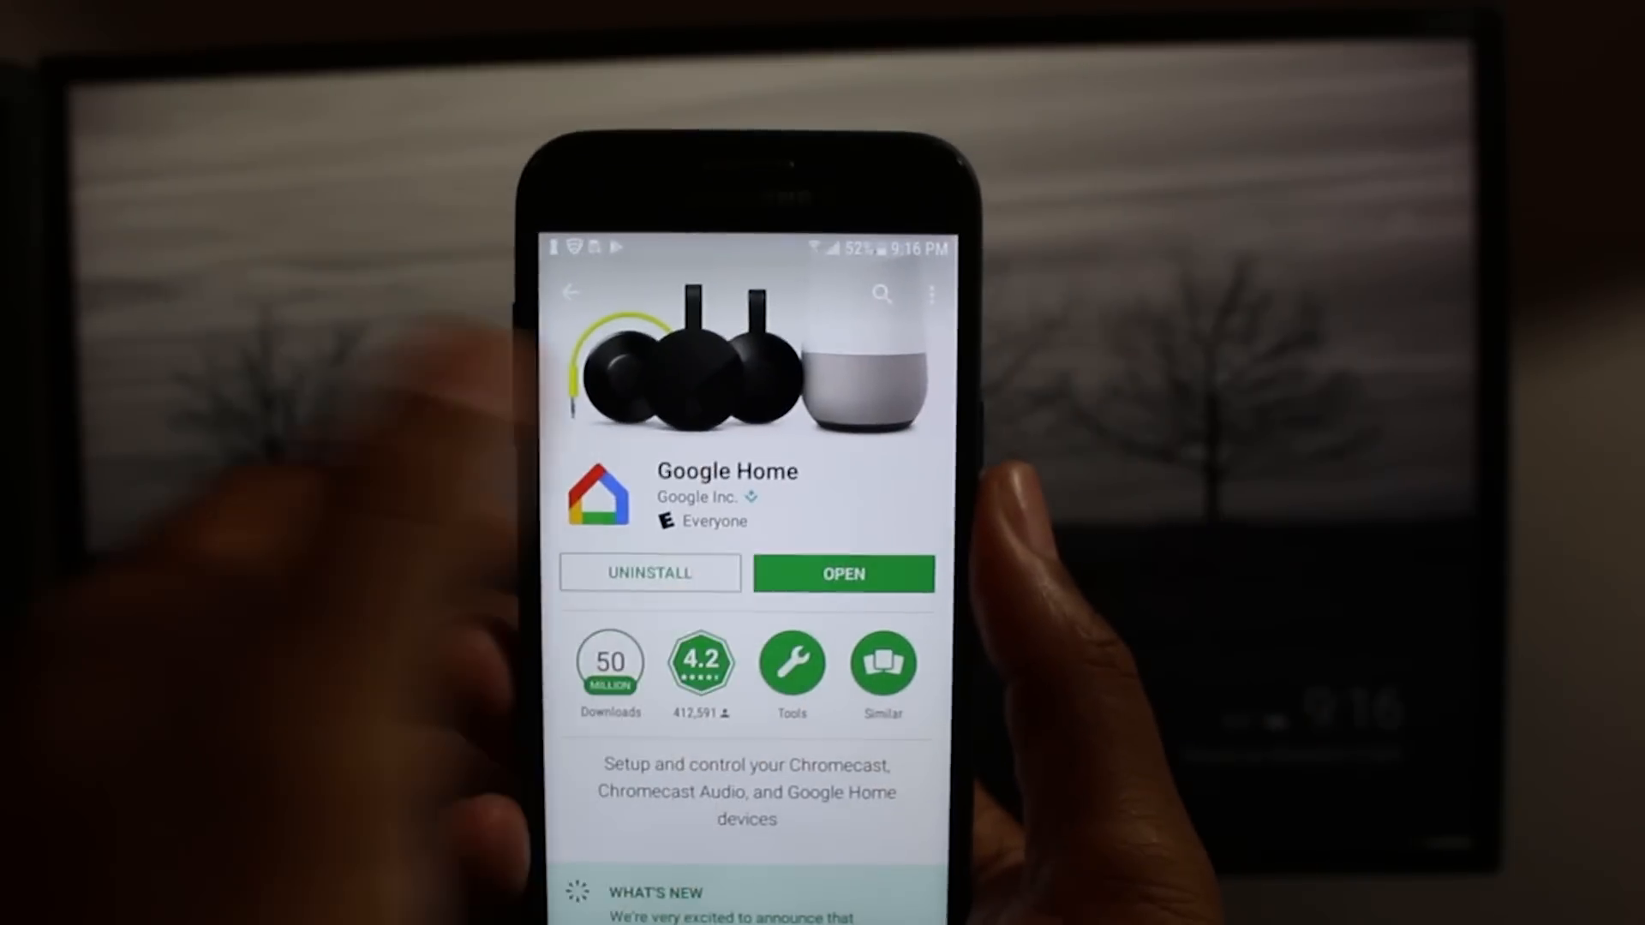
pyautogui.click(842, 574)
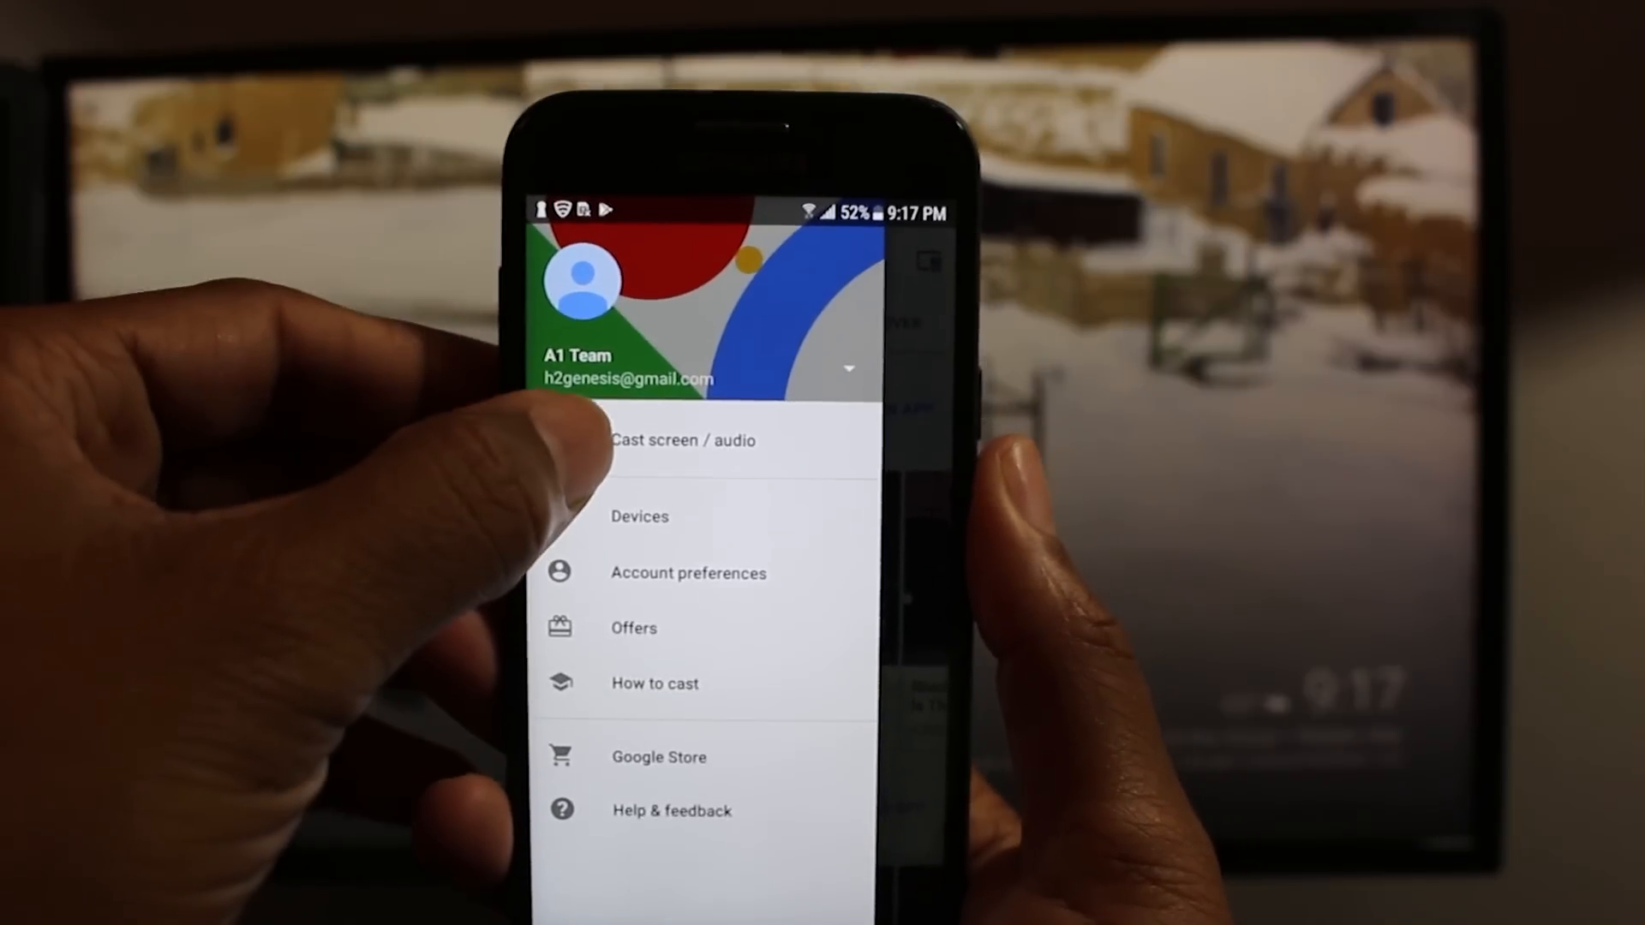
# Mirror the phone screen to the Recess Chromecast via Cast screen / audio
pyautogui.click(682, 440)
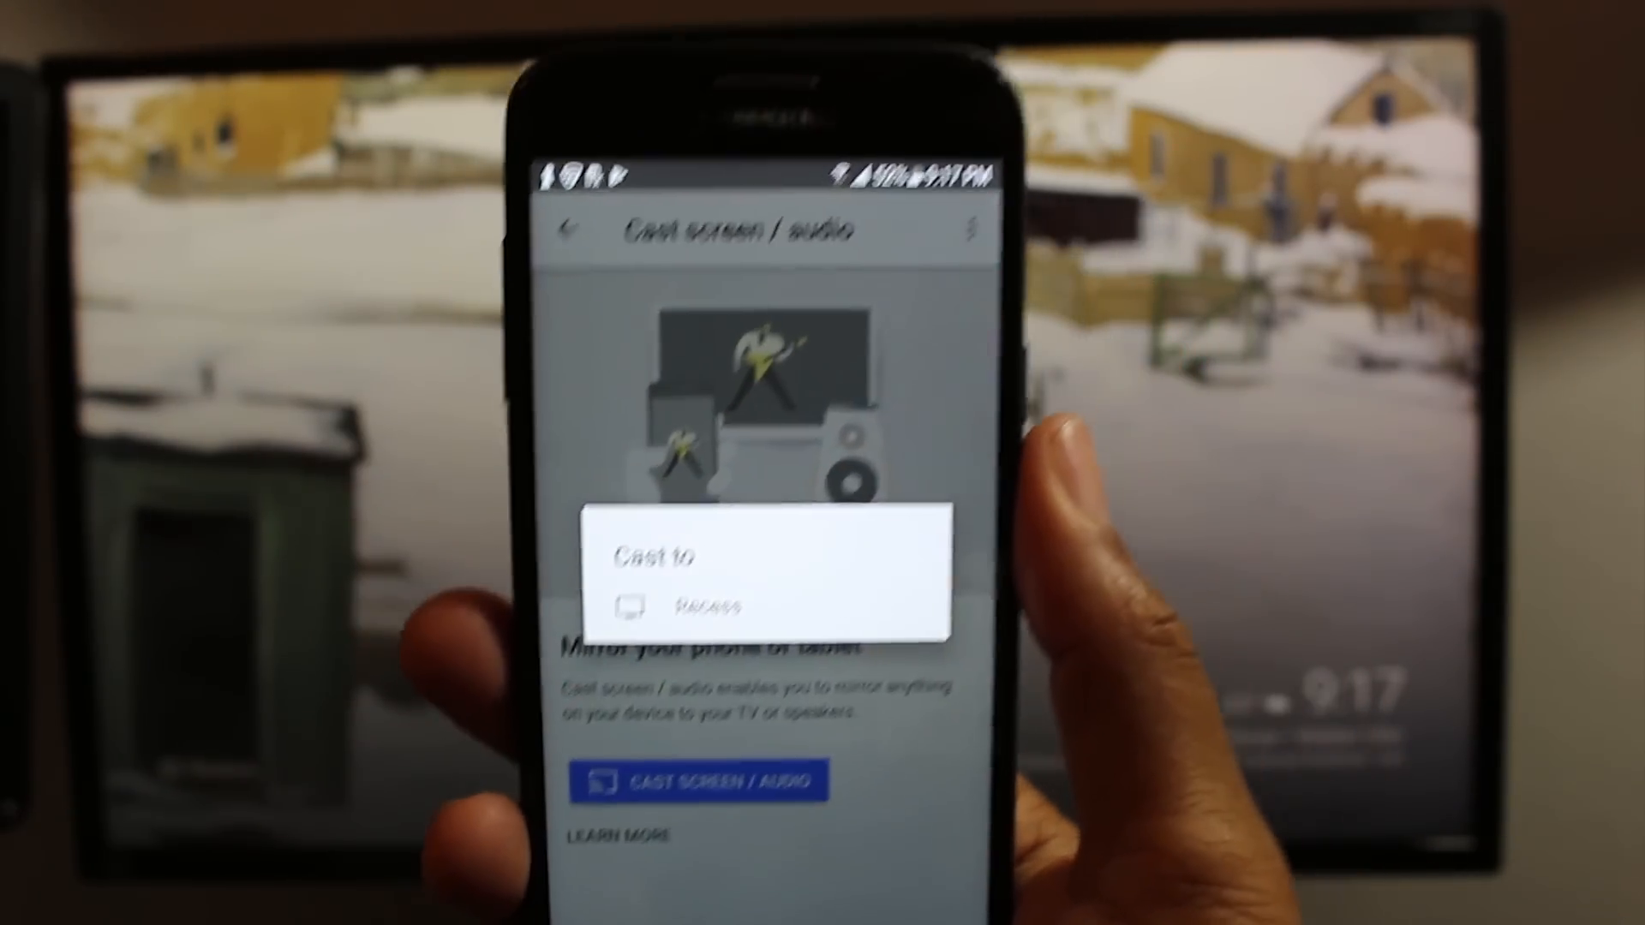
pyautogui.click(708, 606)
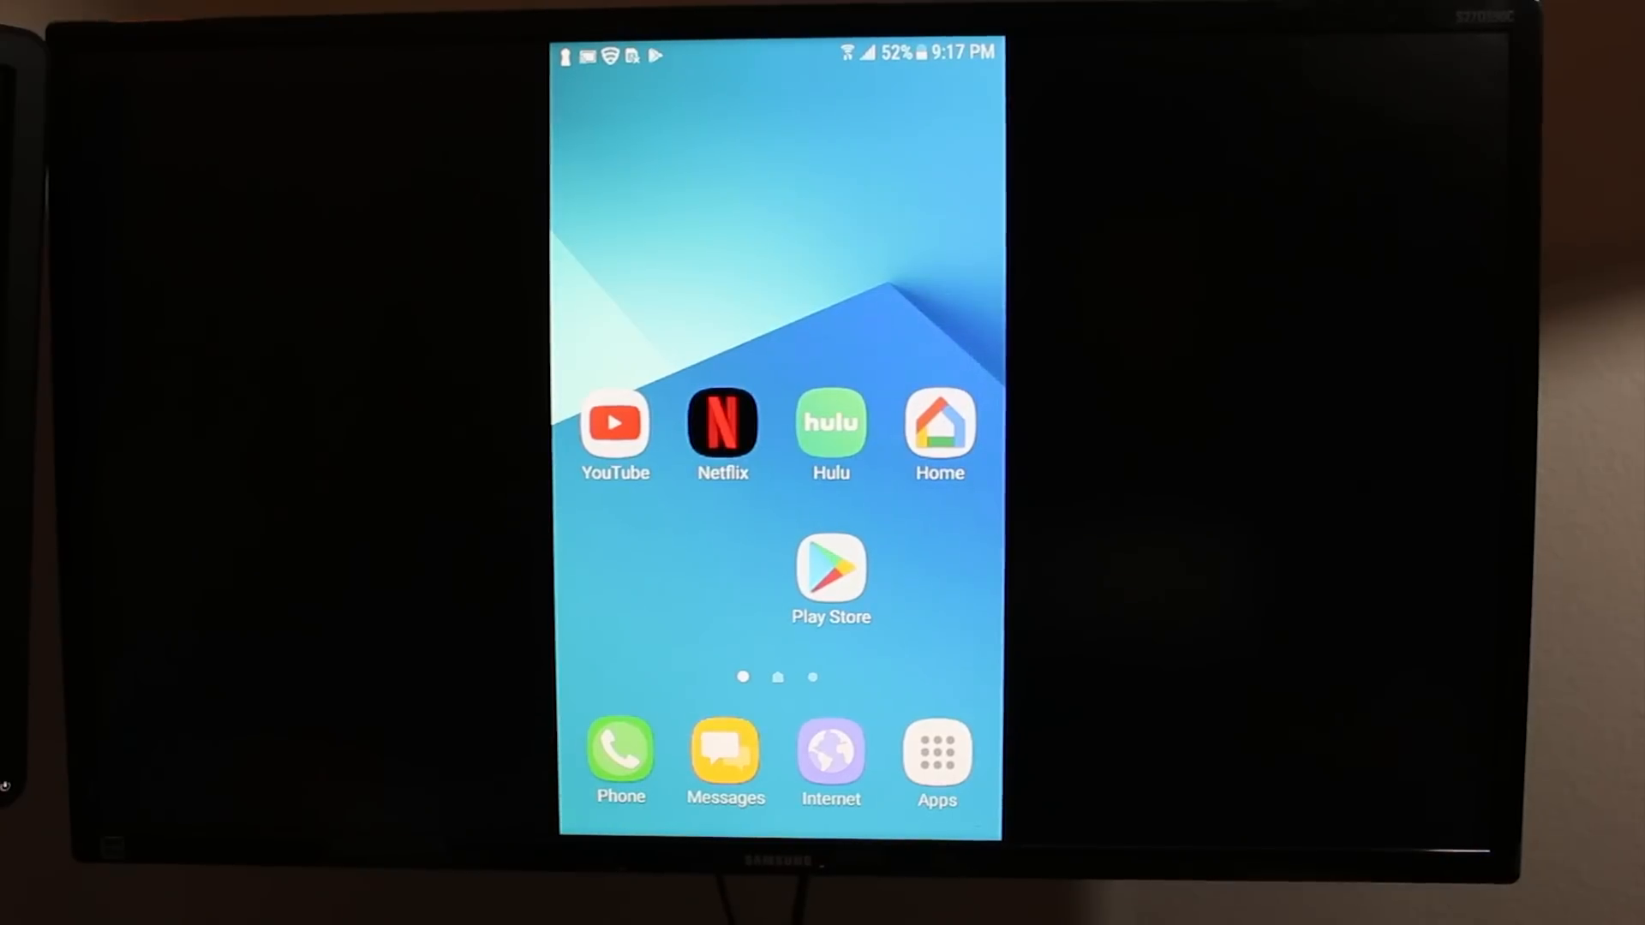
pyautogui.hscroll(-3)
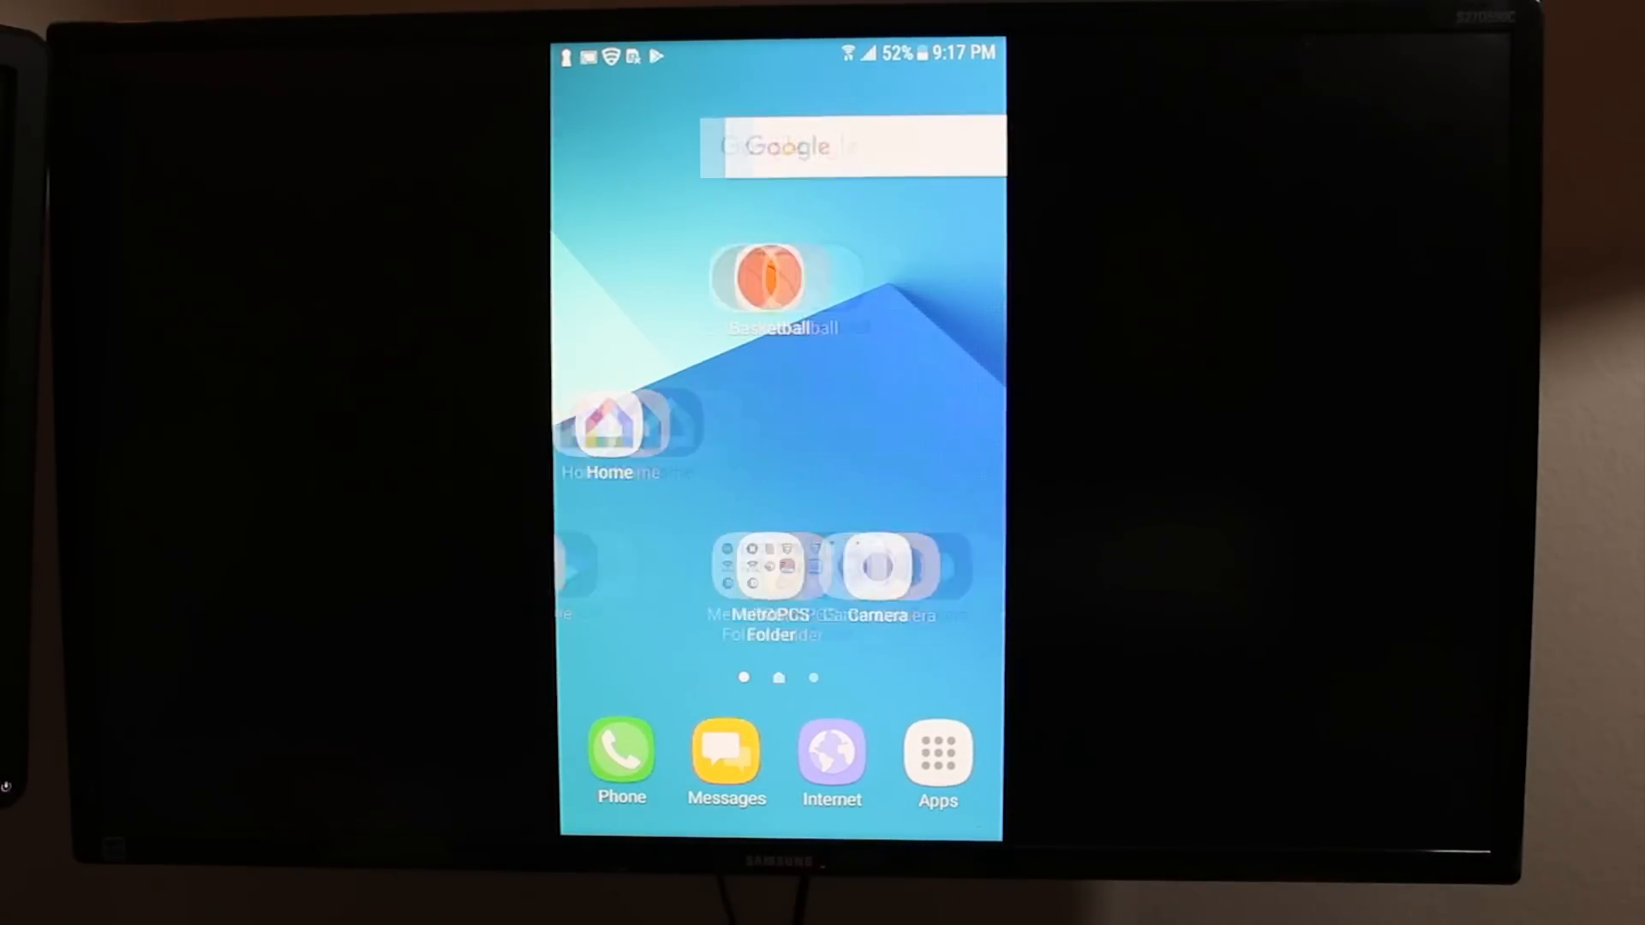
pyautogui.click(765, 281)
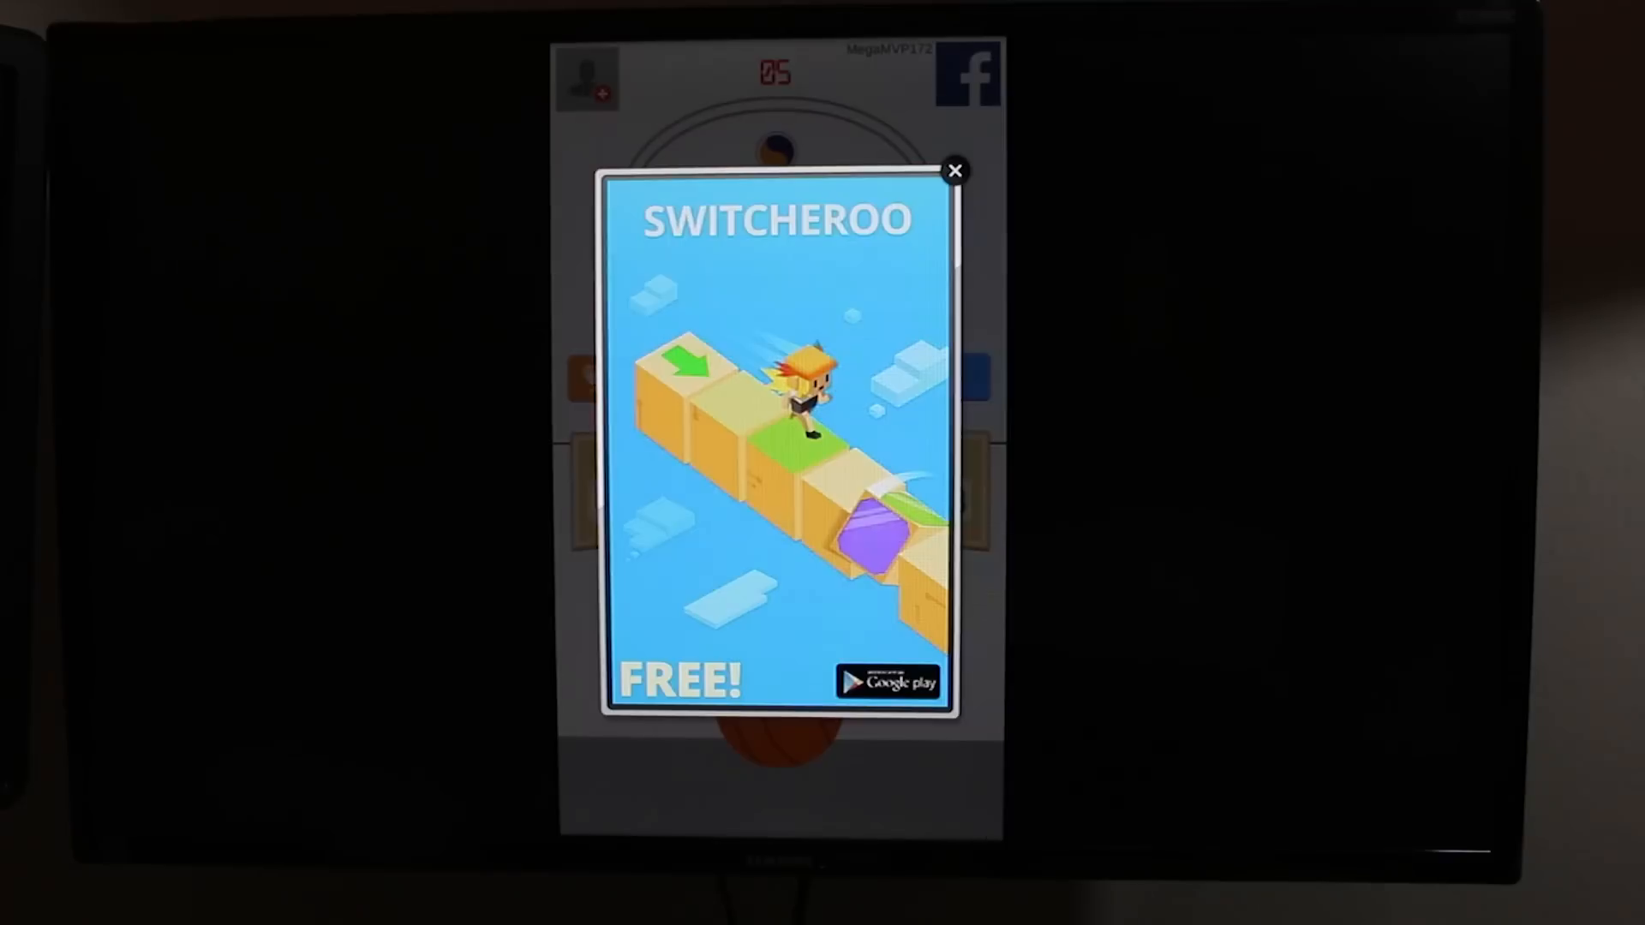
pyautogui.click(953, 169)
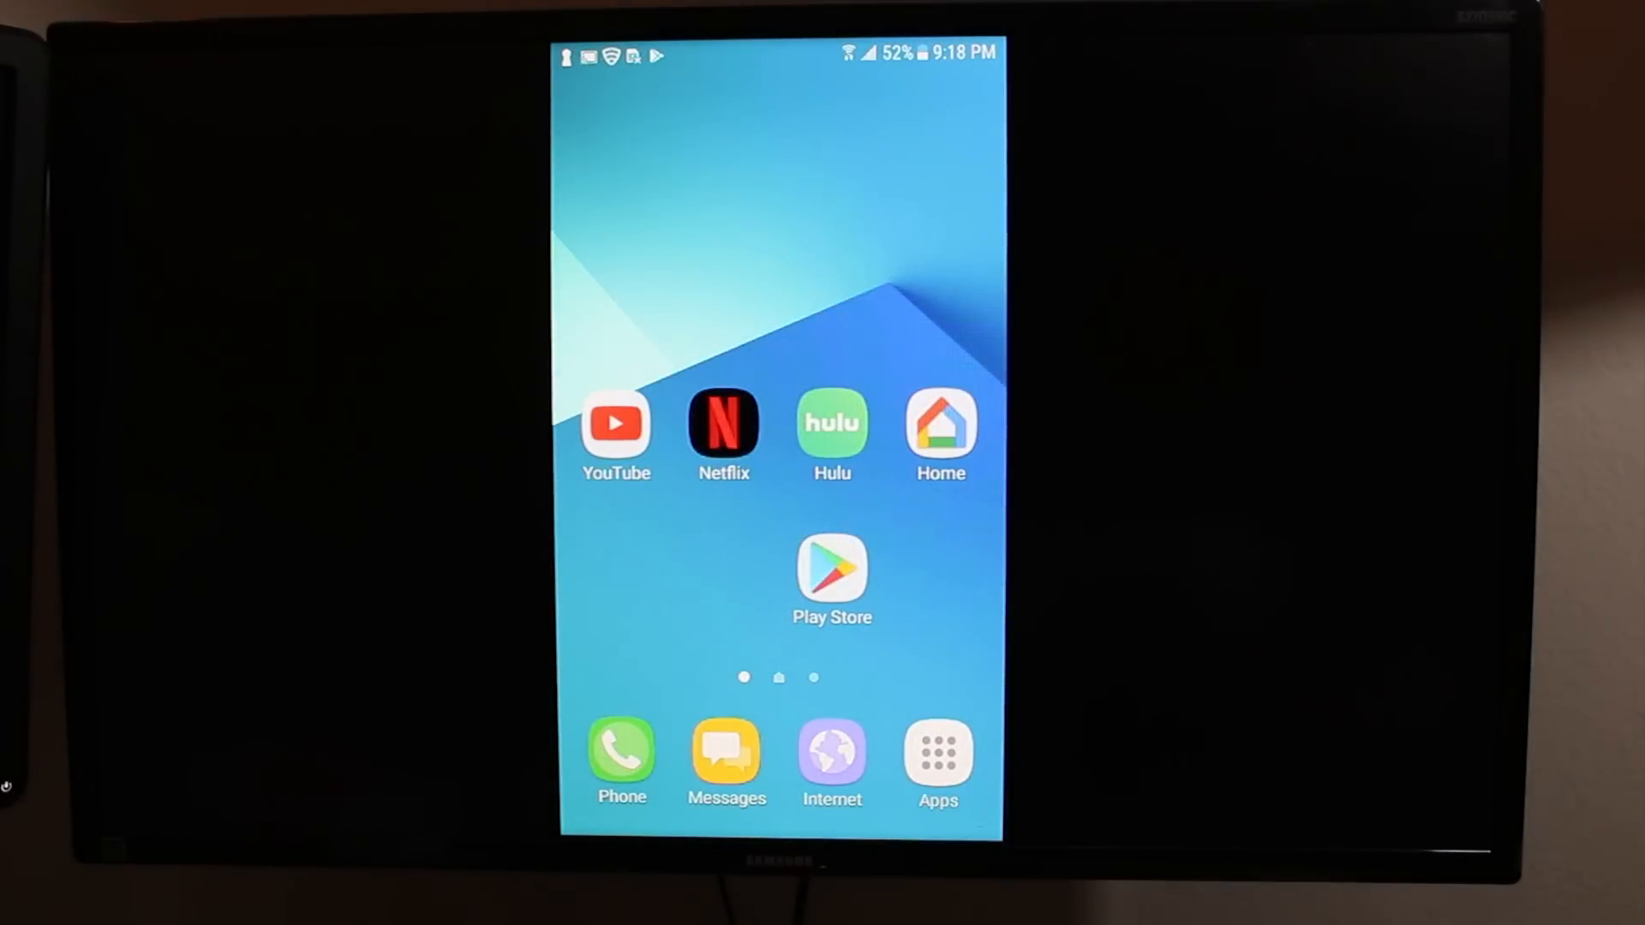
# Open YouTube on the mirrored screen and scroll through the Home feed
pyautogui.click(616, 425)
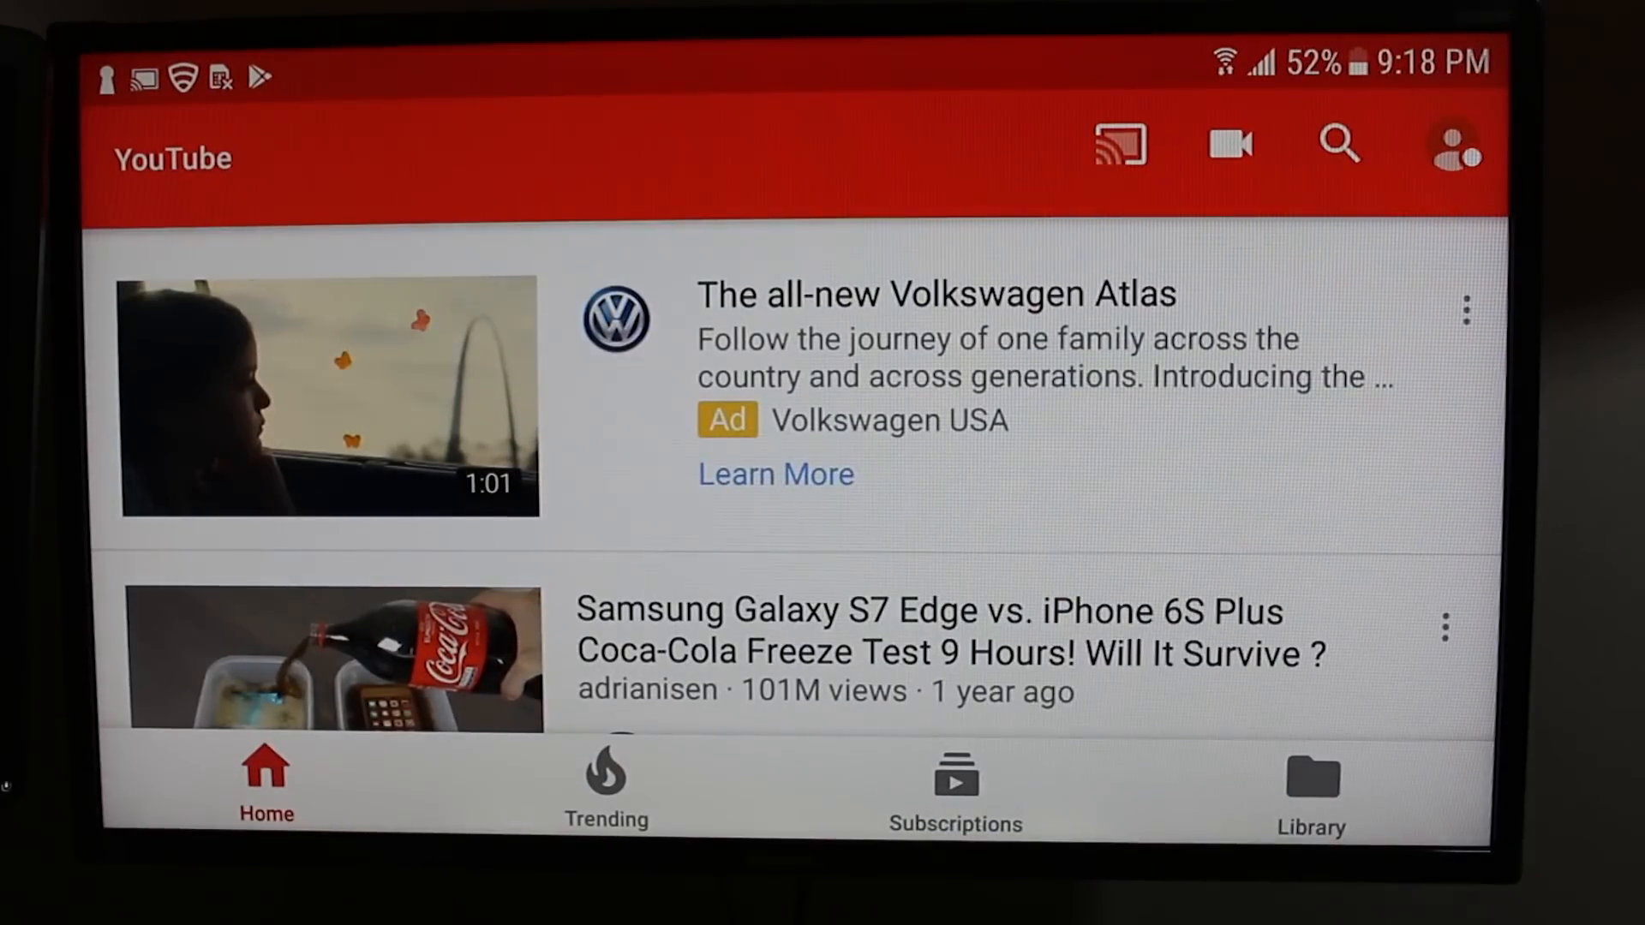
pyautogui.scroll(-3)
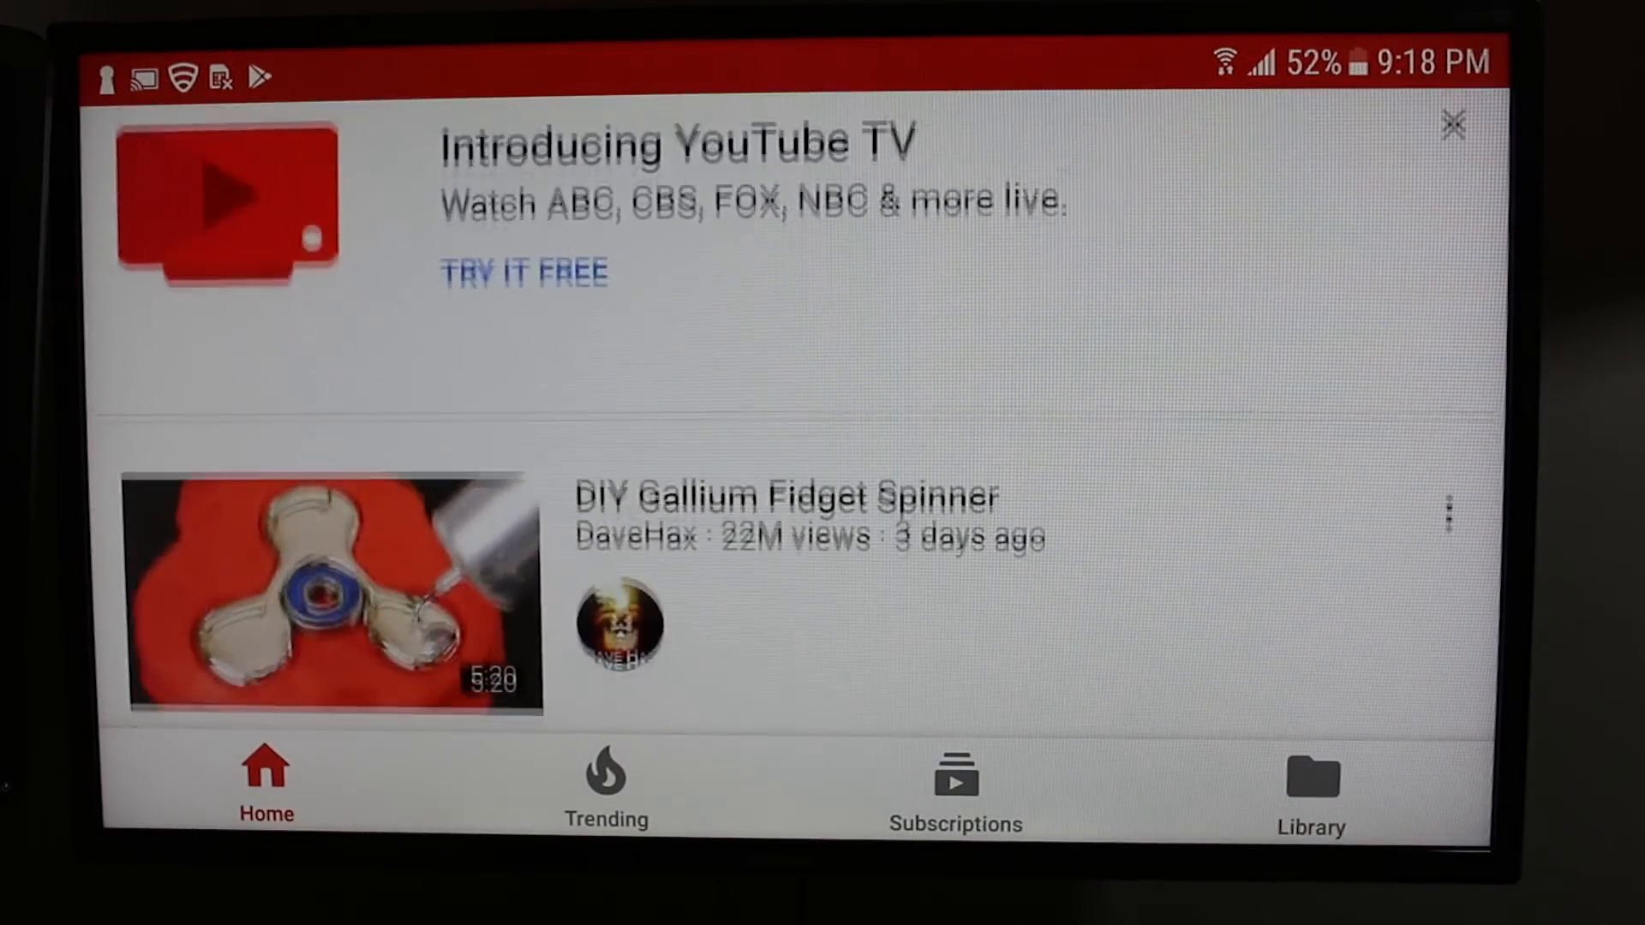
pyautogui.scroll(-3)
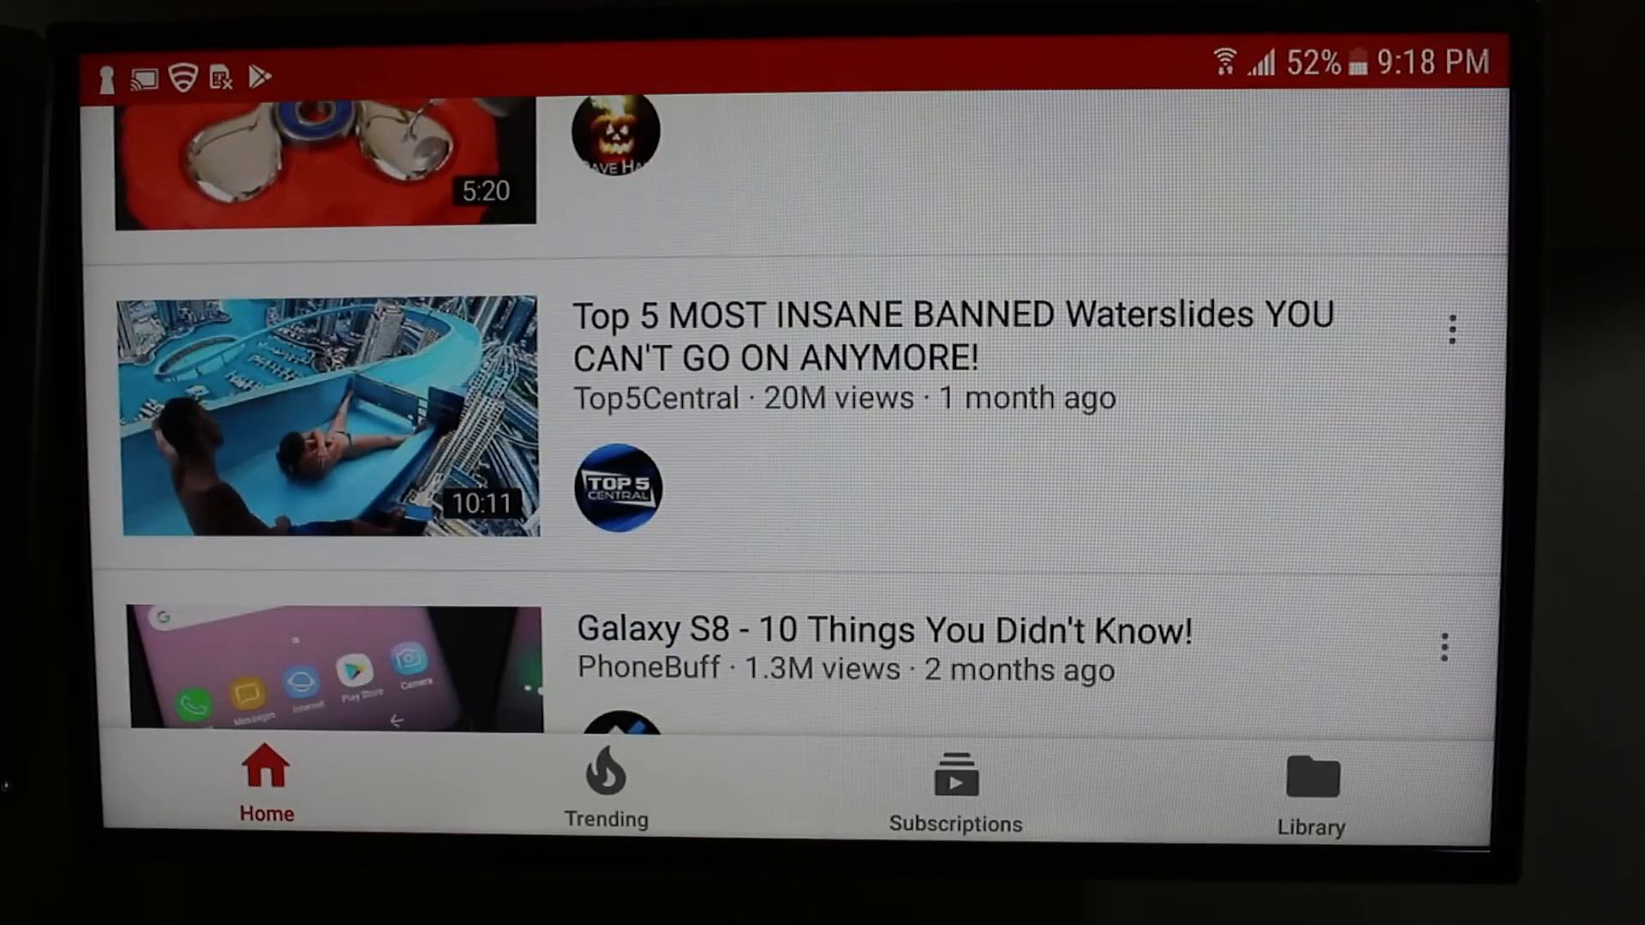
pyautogui.click(329, 418)
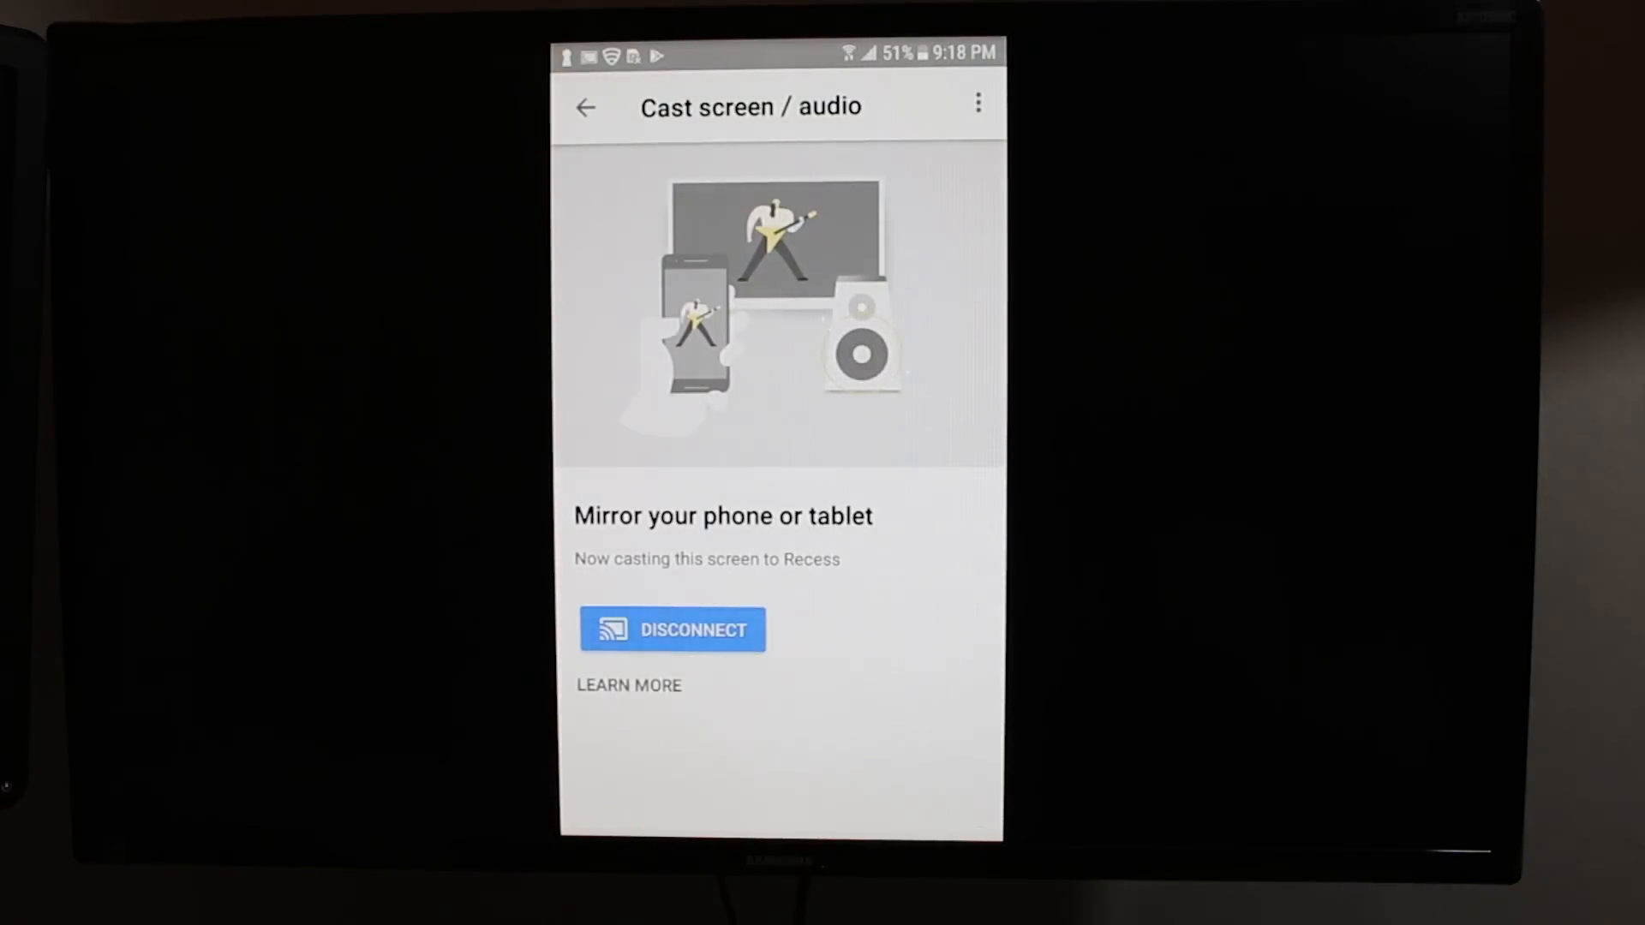
# Disconnect the screen mirroring to Recess from the Cast screen / audio page
pyautogui.click(672, 630)
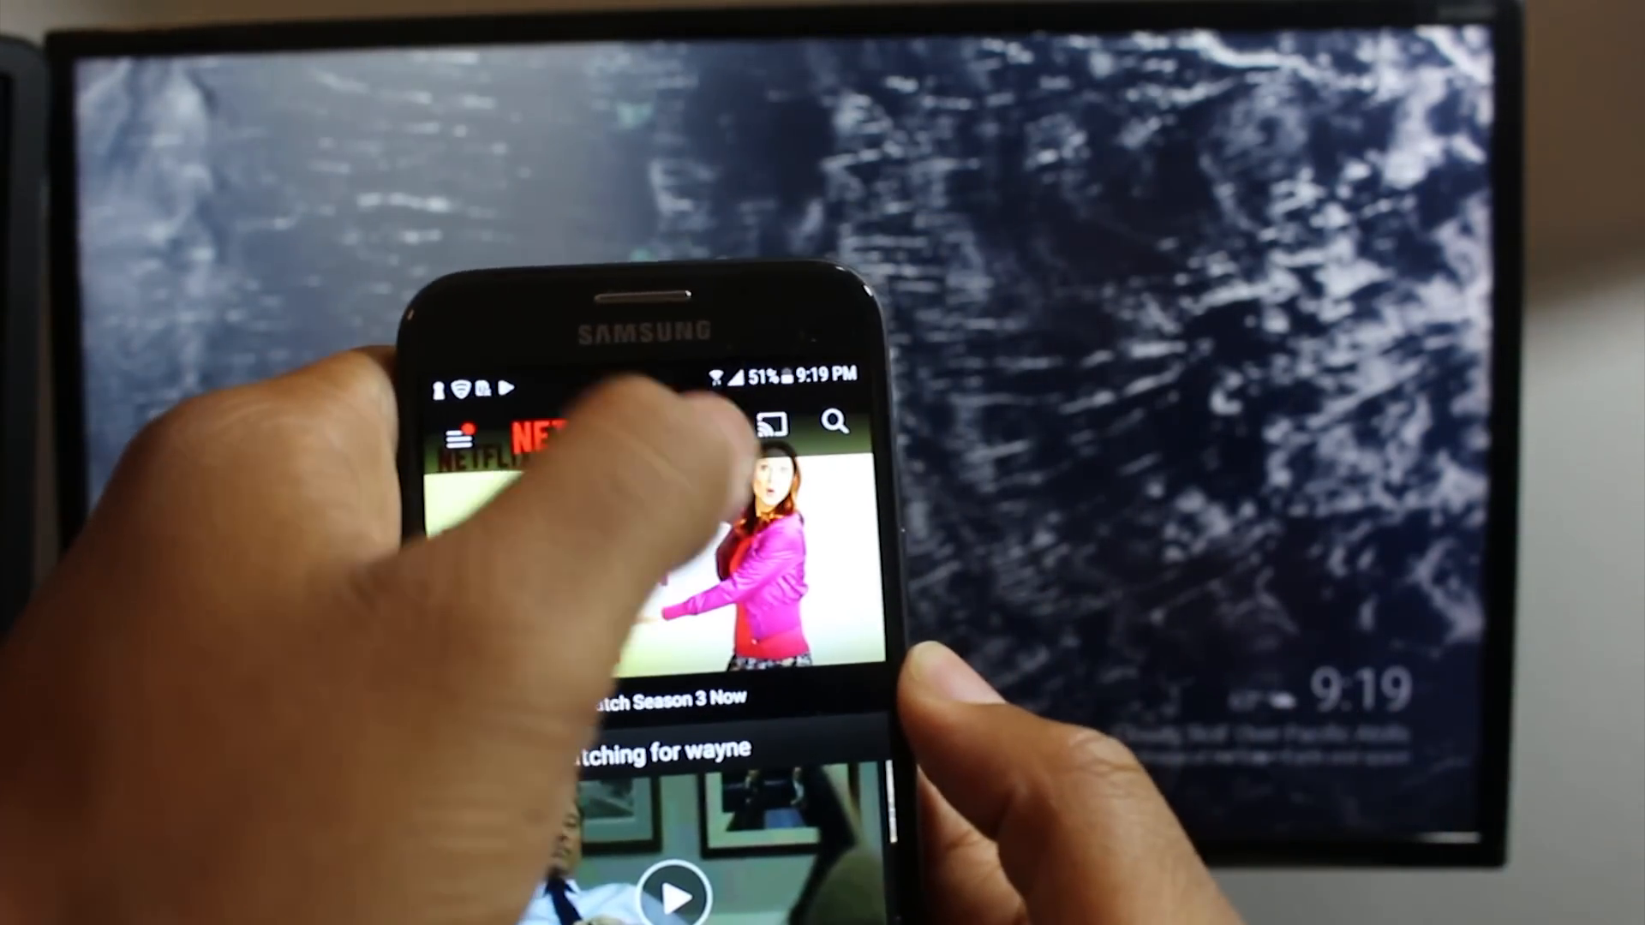
# Cast Netflix to the TV's Chromecast from the app's Cast icon
pyautogui.click(805, 425)
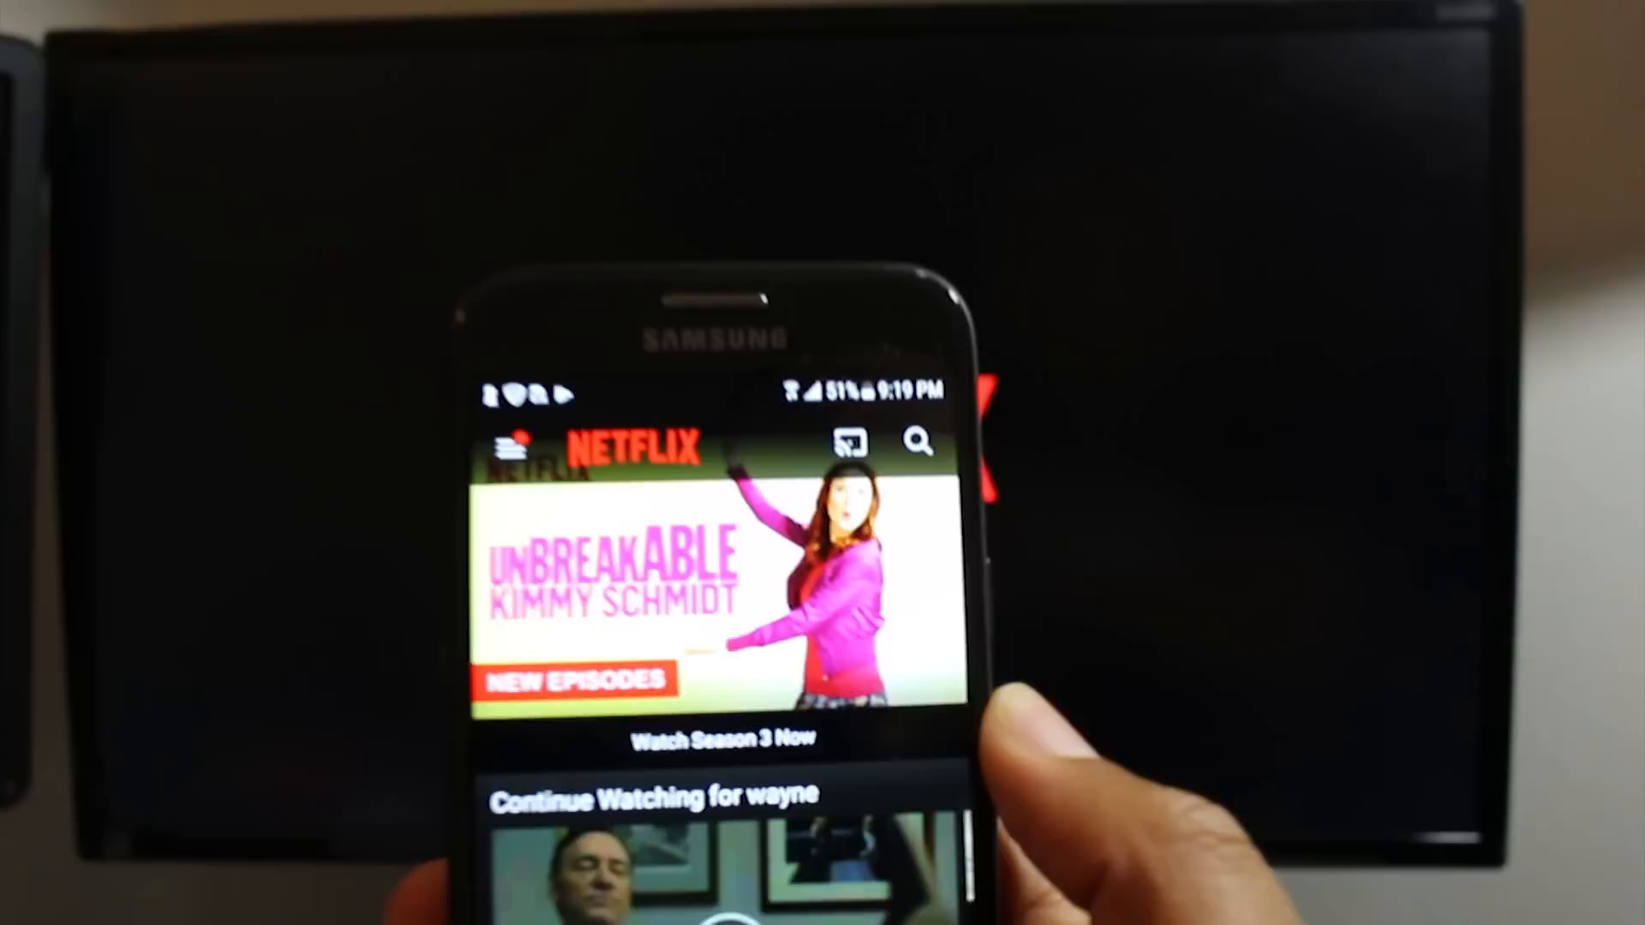
pyautogui.click(845, 444)
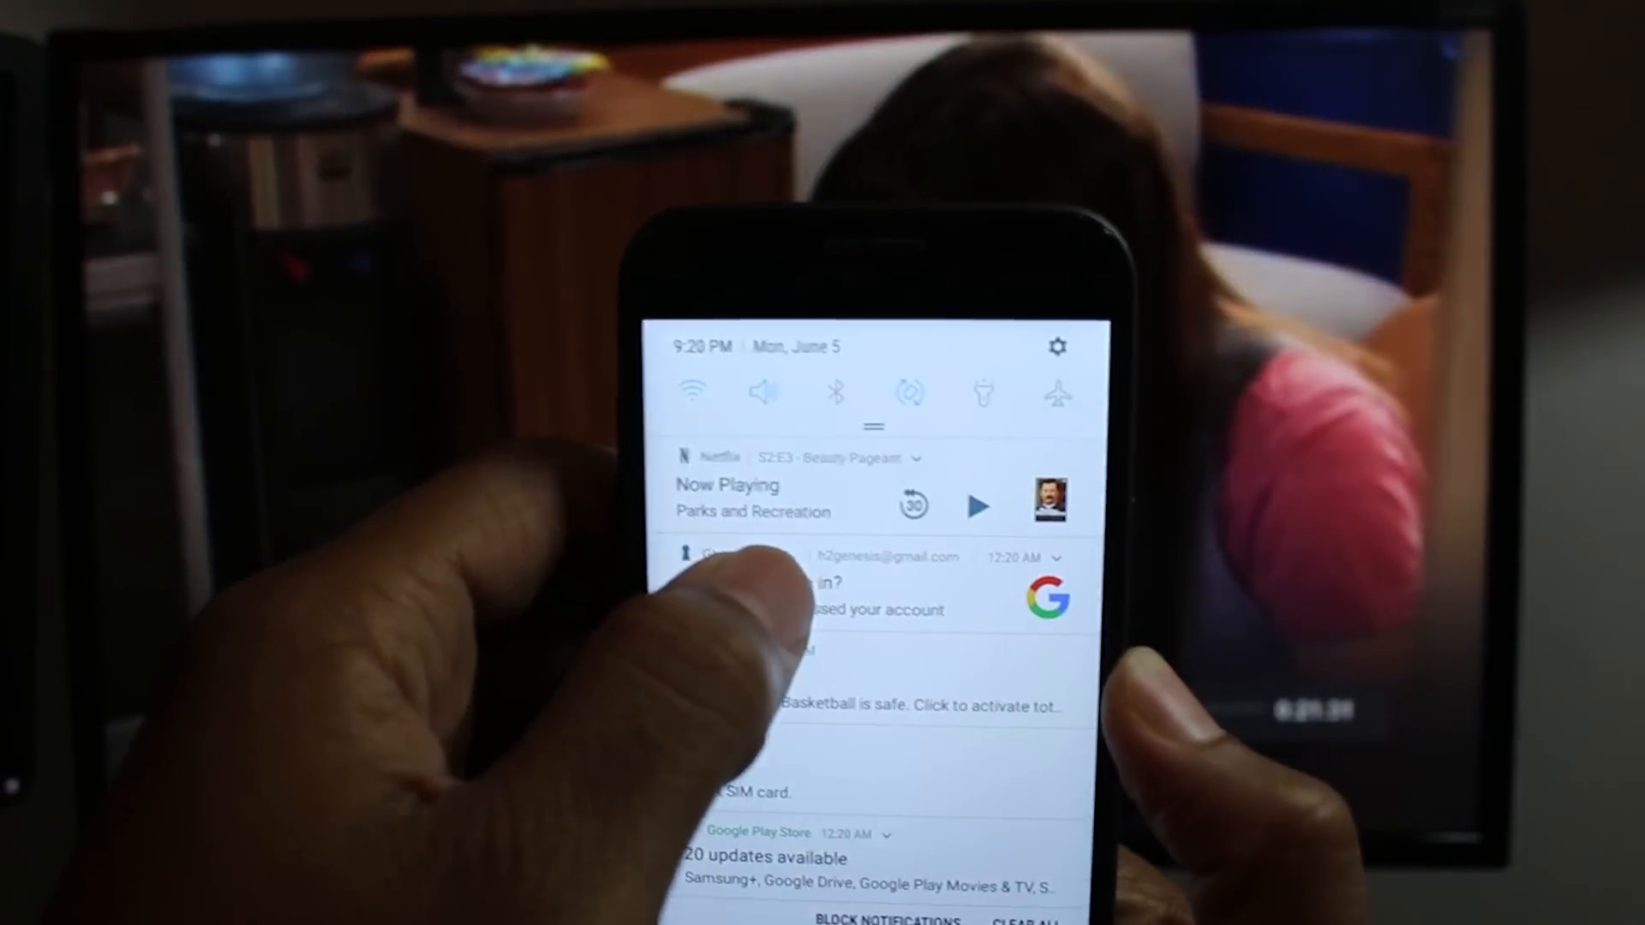
# Return to the playing Parks and Recreation episode and open its Recess cast options
pyautogui.click(976, 505)
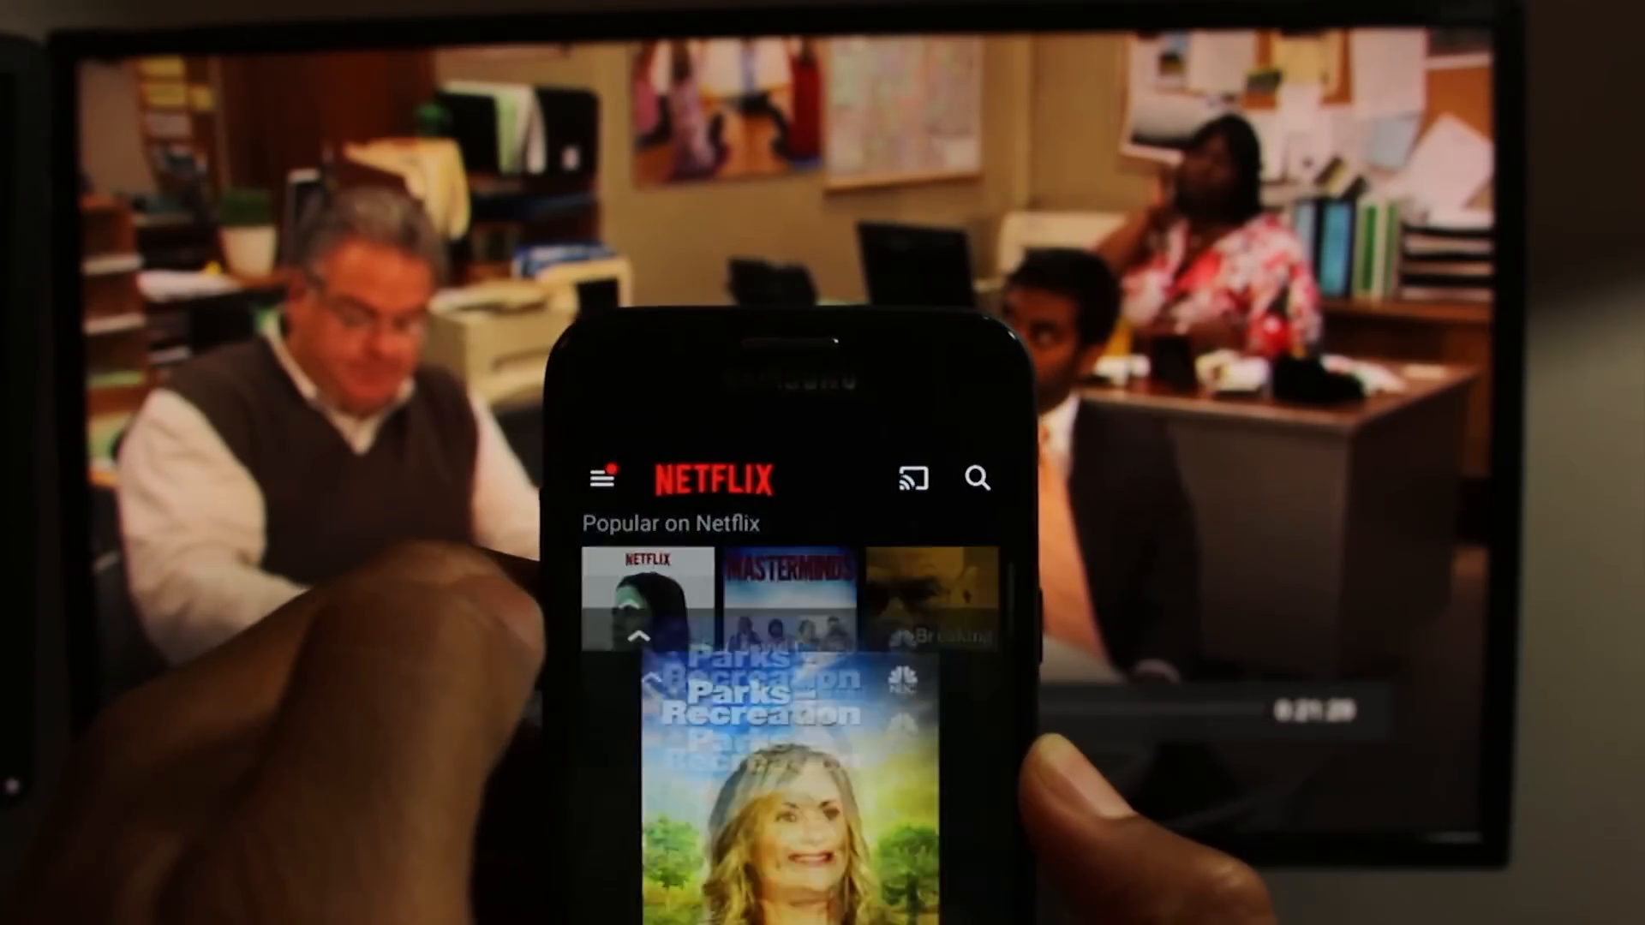
pyautogui.click(763, 713)
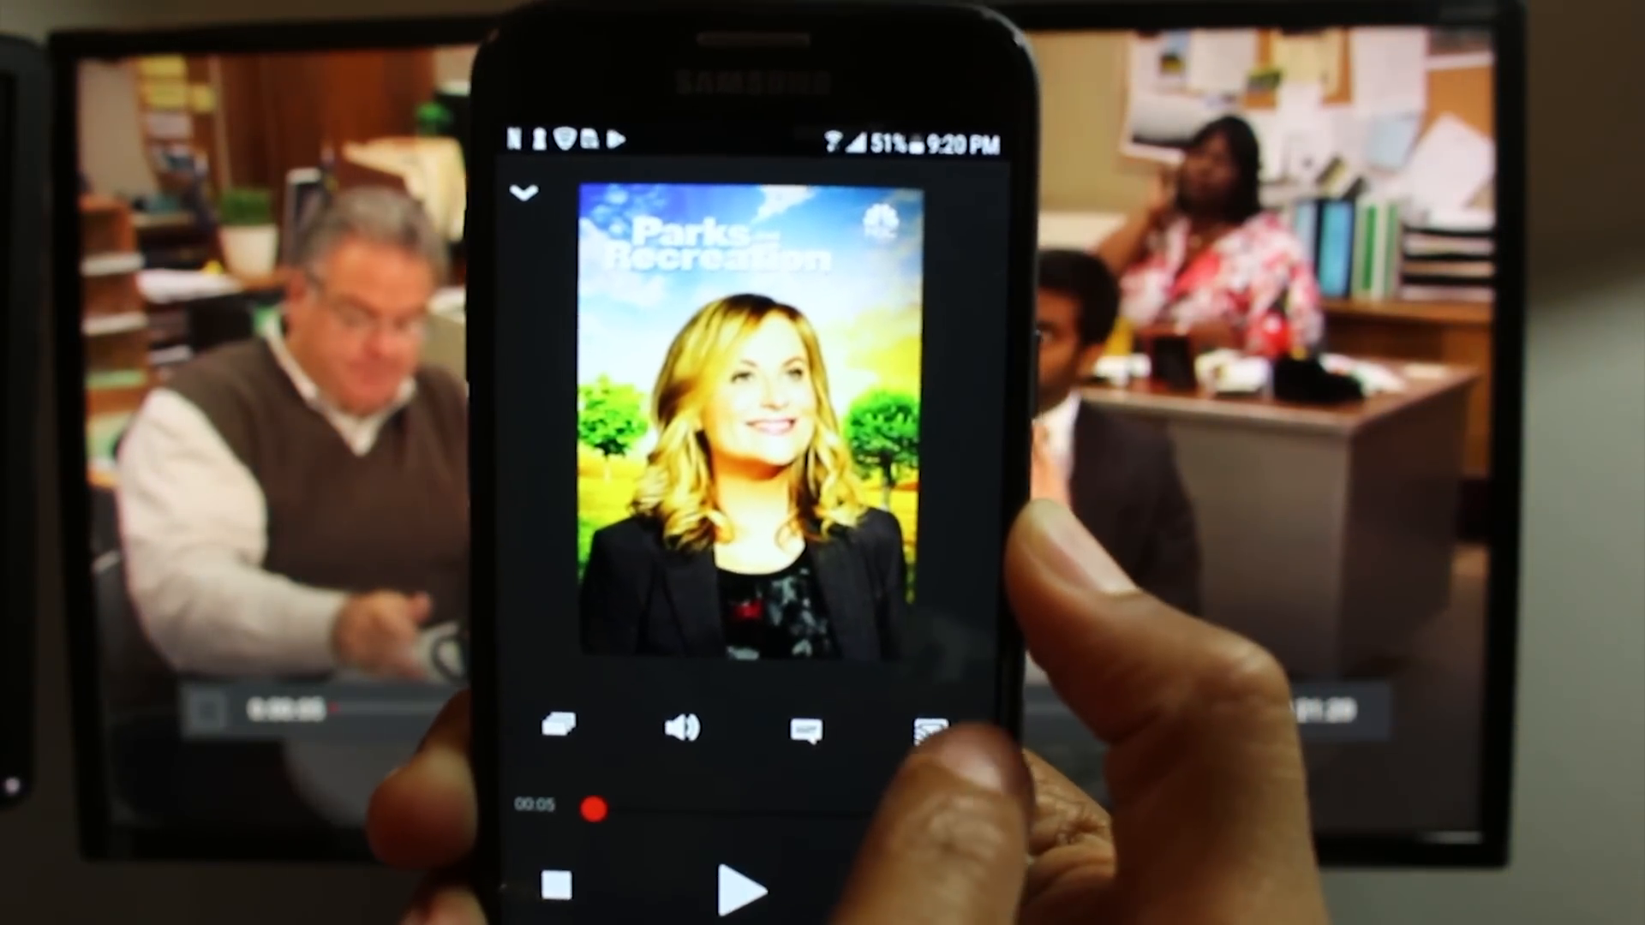
pyautogui.click(927, 728)
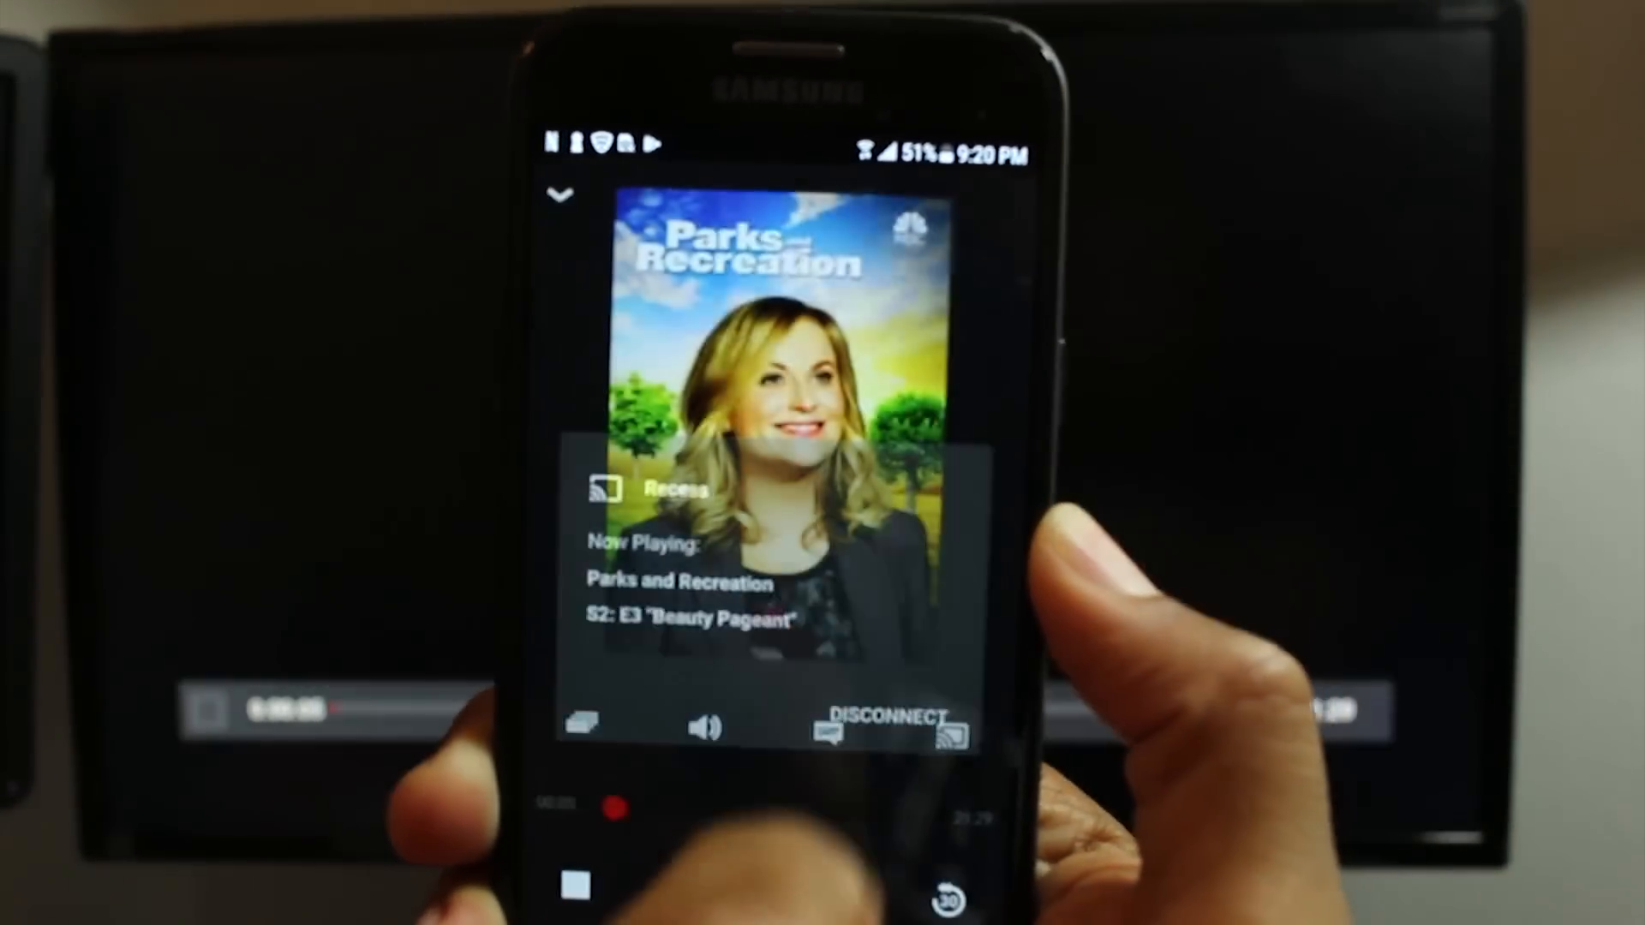